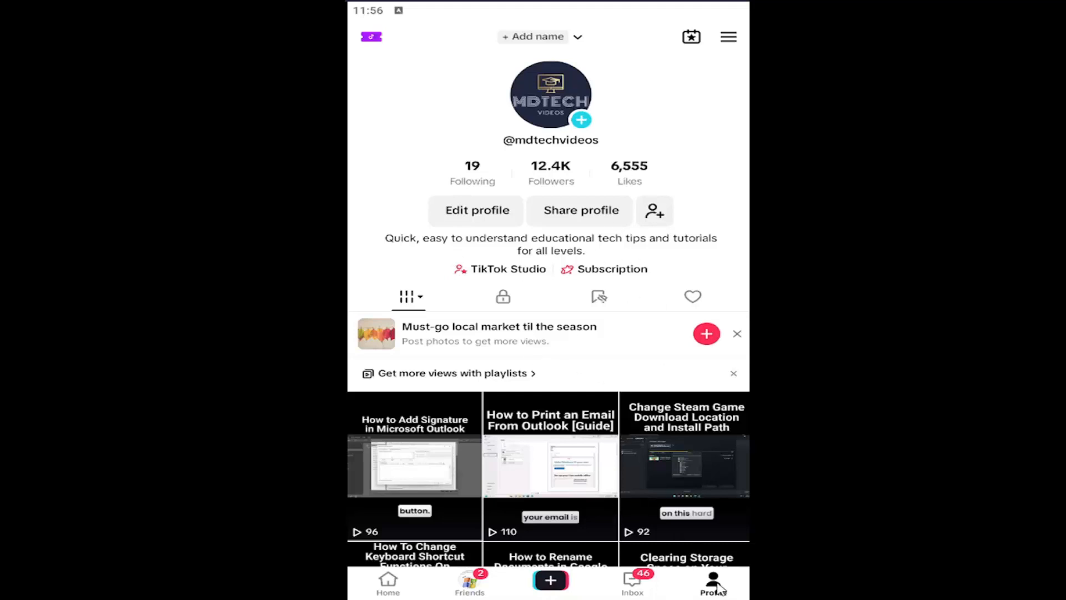
mouse_move(712, 577)
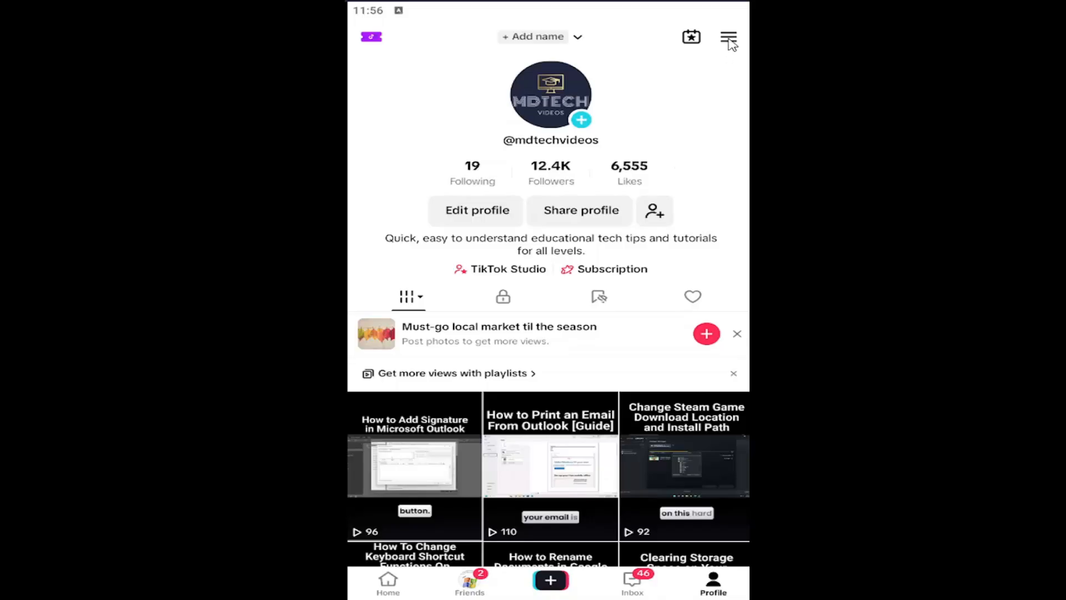
- Open the profile's options sheet from the top-right menu icon
click(727, 36)
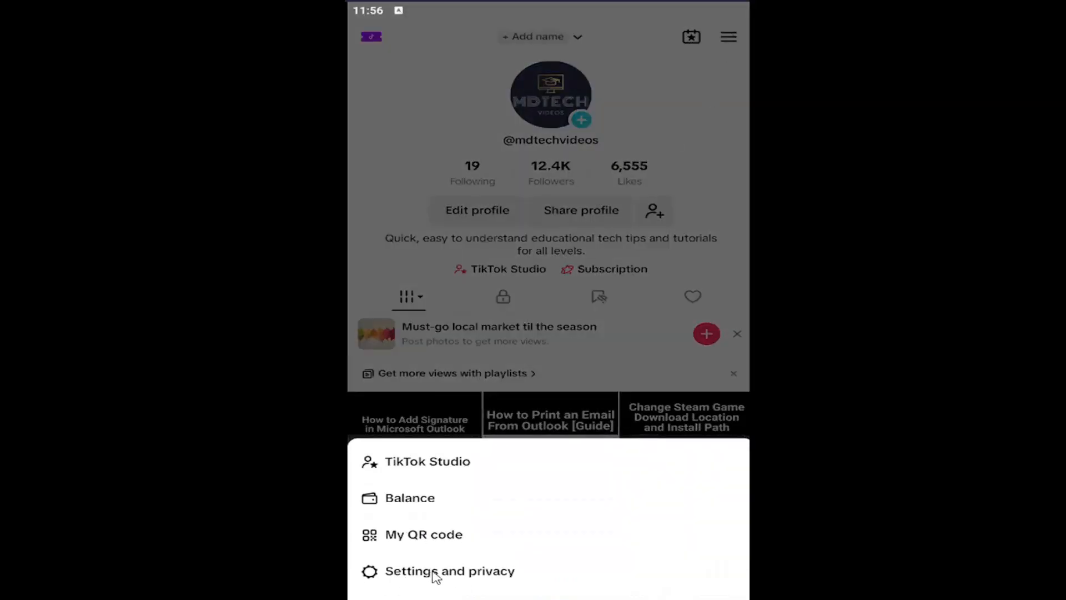
- Go to Settings and privacy > Notifications and scroll to the Messages section
click(438, 571)
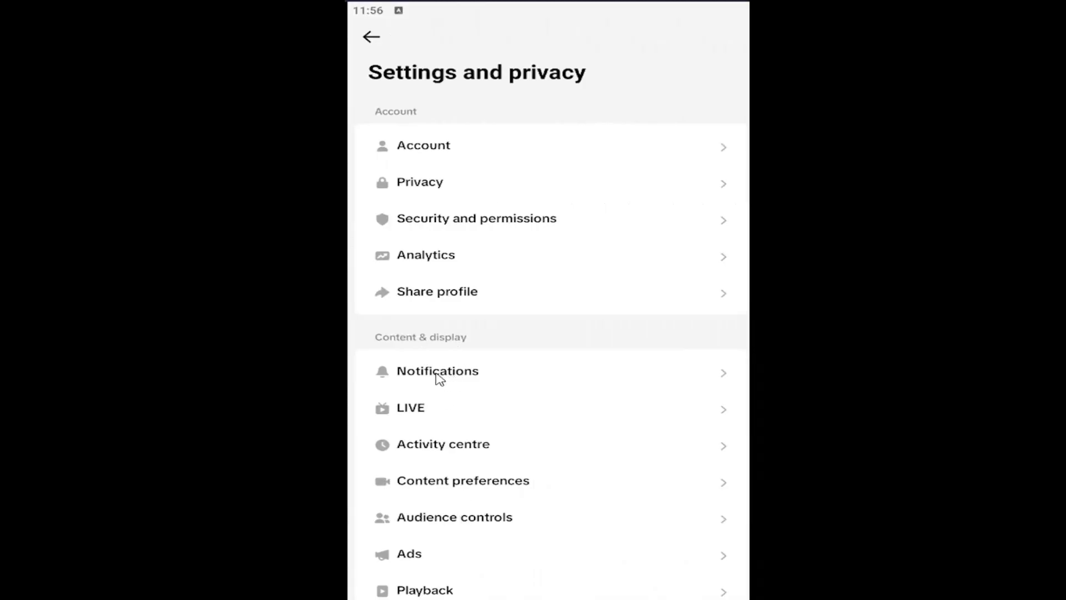
click(438, 371)
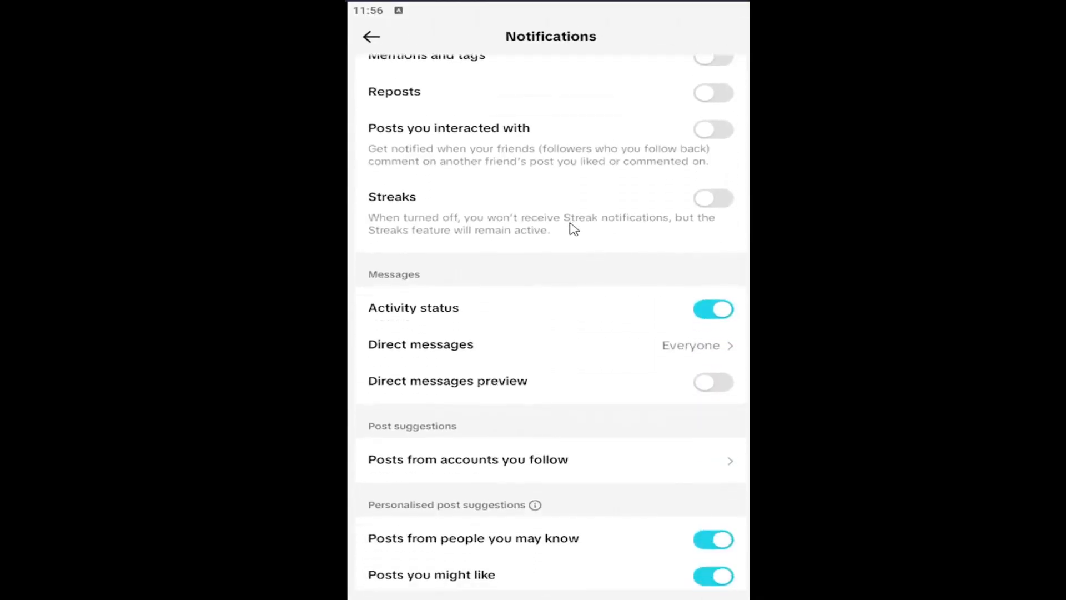
scroll(down, 3)
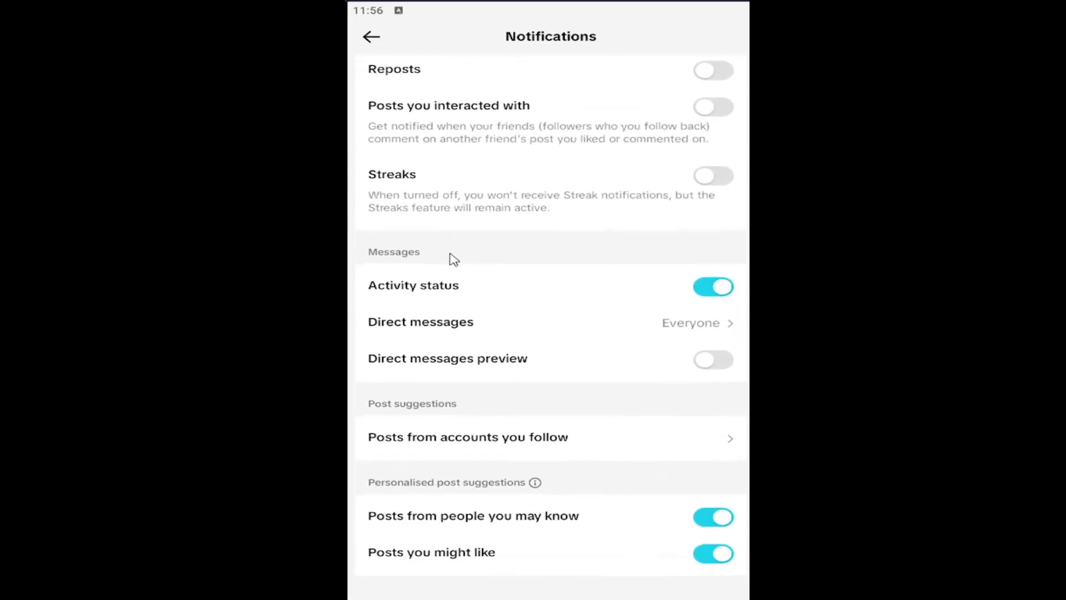
scroll(down, 3)
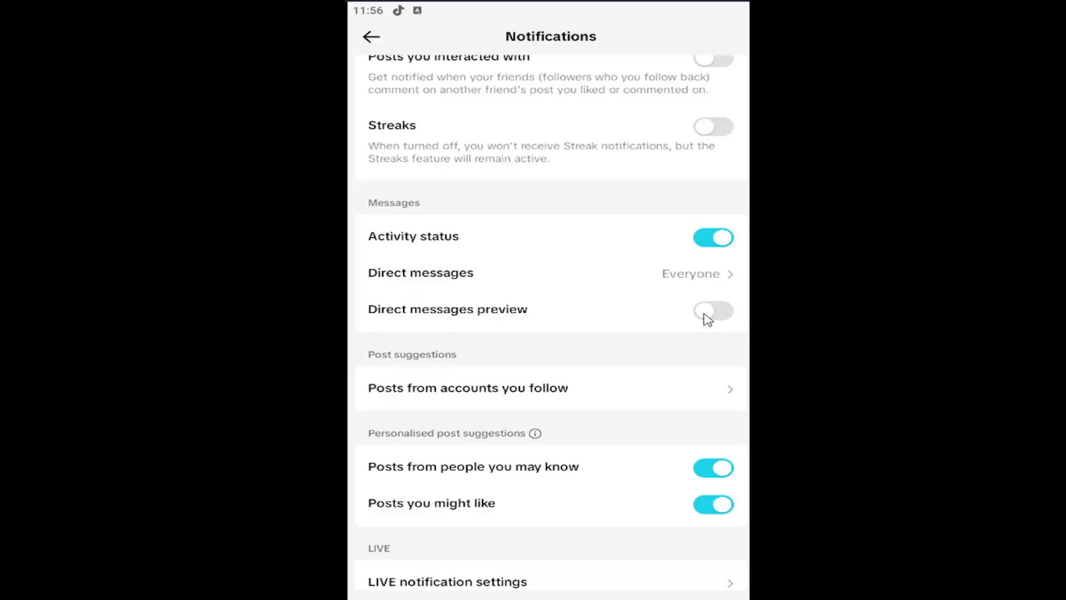
- Switch on Direct messages preview notifications and return to the profile page
click(713, 311)
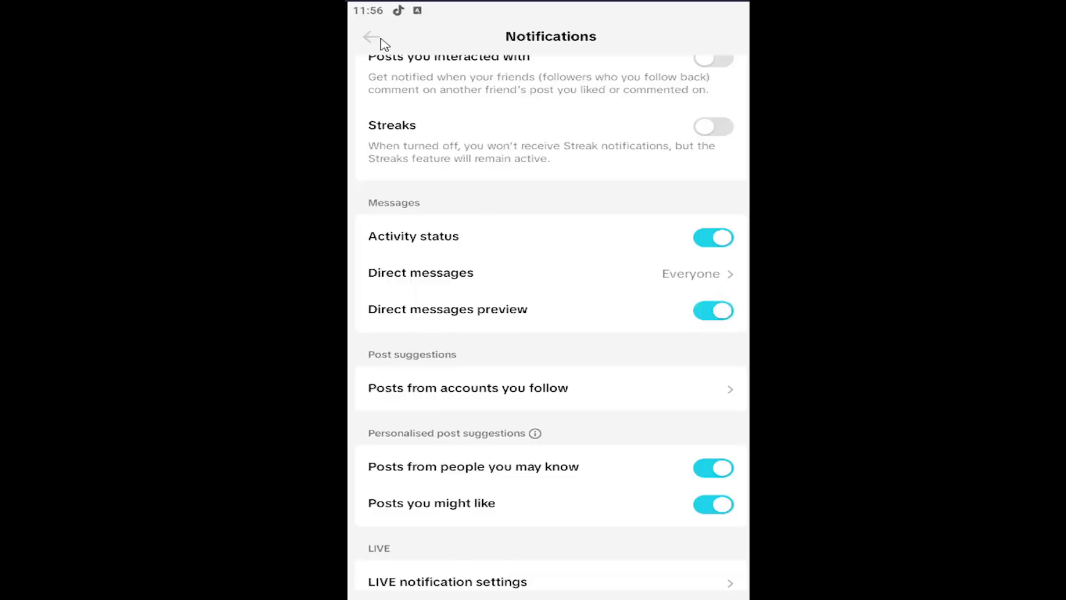
click(372, 38)
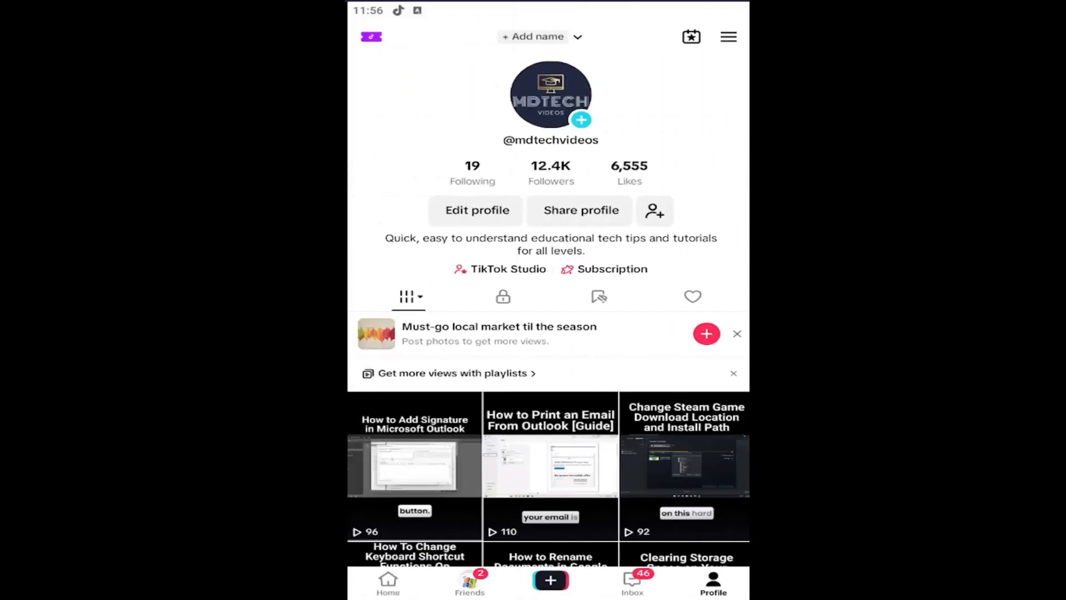